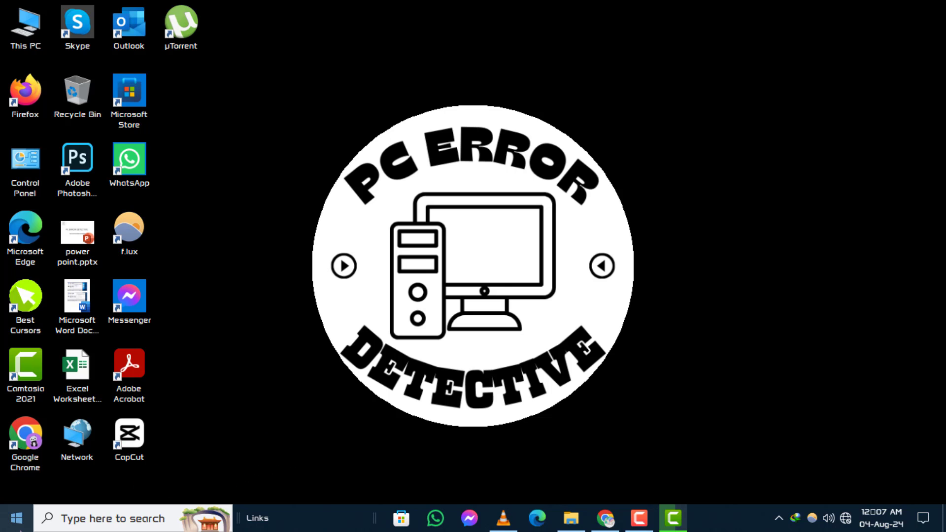
- Bring up the Start button's context menu to reach Settings
{"action": "right_click", "coordinate": [17, 515]}
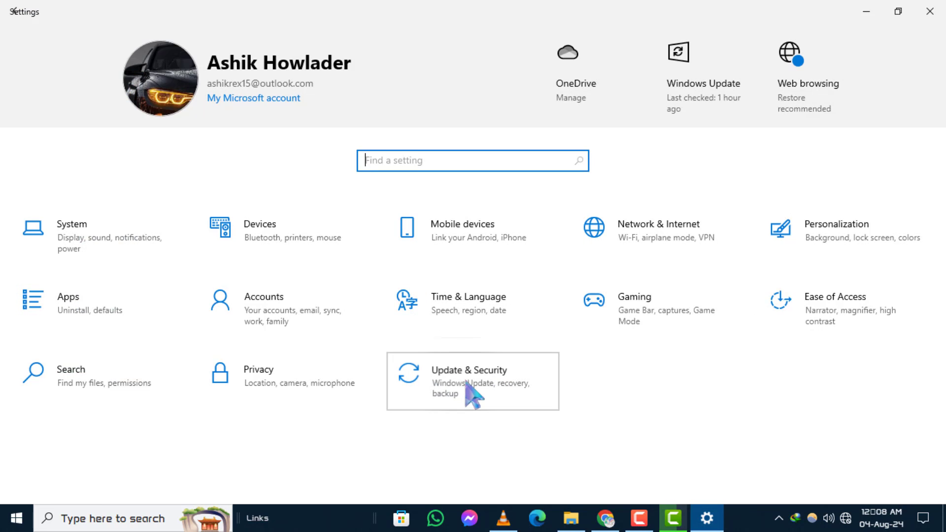
- Go to Update & Security and show the Files backup page
{"action": "left_click", "coordinate": [469, 382]}
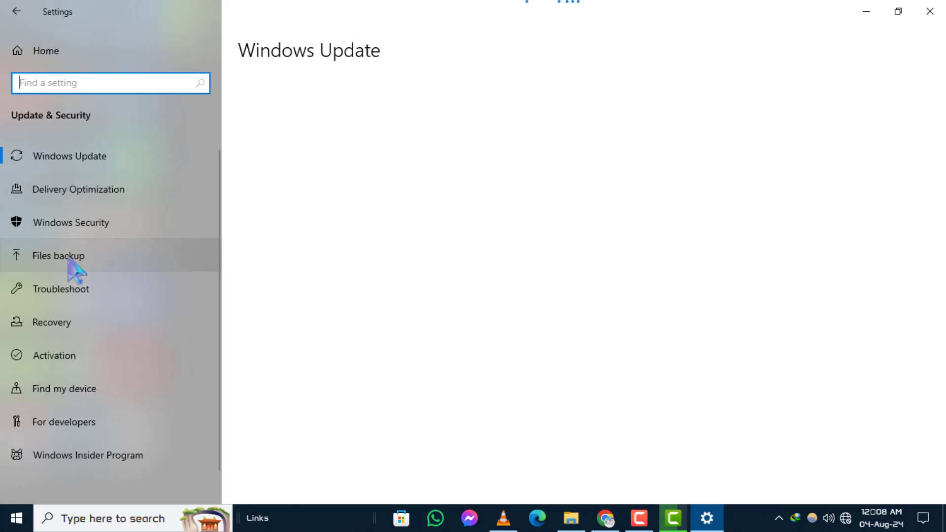
{"action": "left_click", "coordinate": [58, 256]}
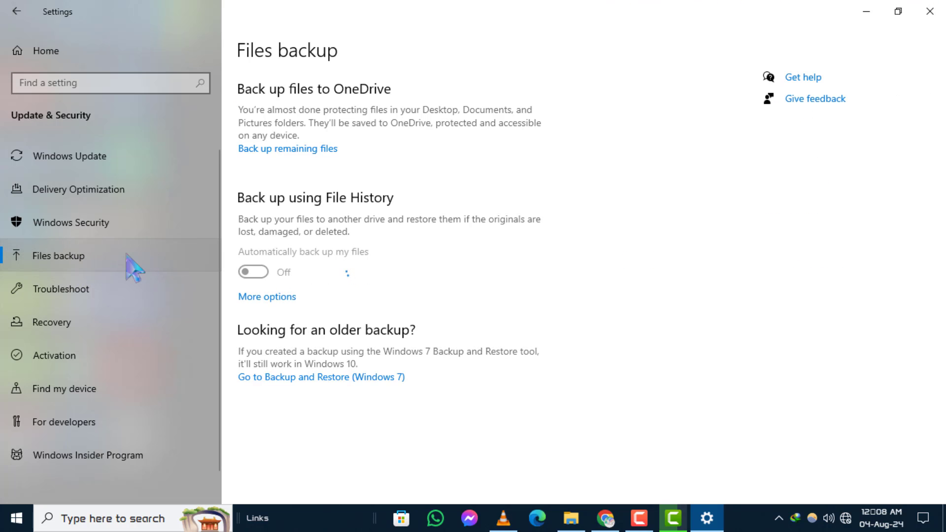
- Switch on 'Automatically back up my files' under File History
{"action": "left_click", "coordinate": [252, 272]}
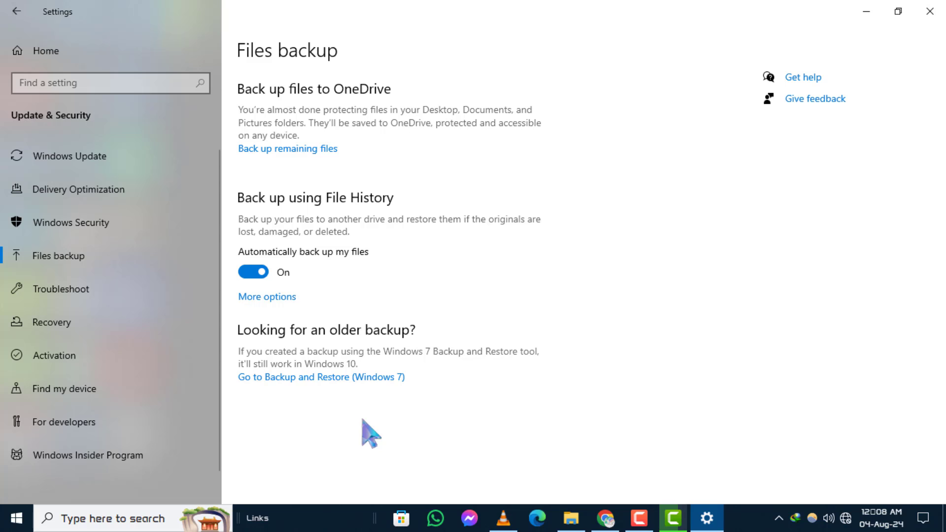
{"action": "mouse_move", "coordinate": [385, 163]}
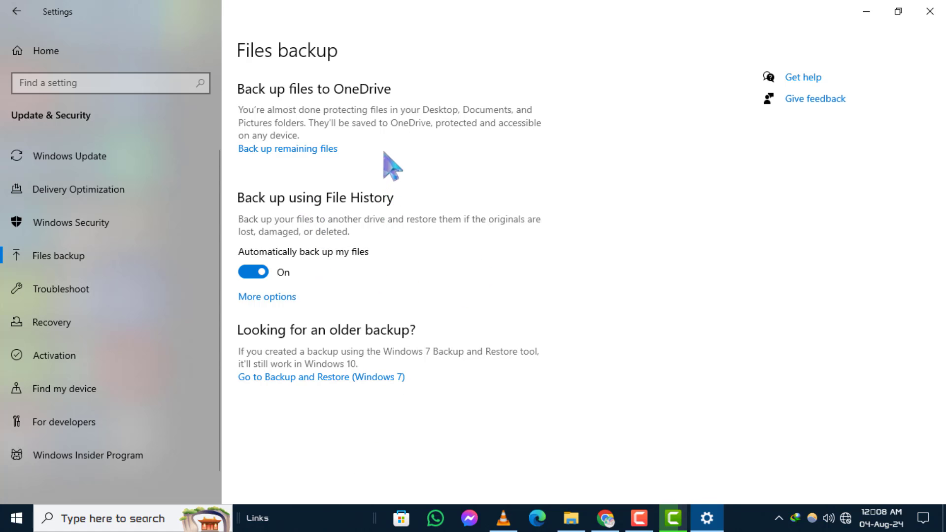
{"action": "mouse_move", "coordinate": [288, 307]}
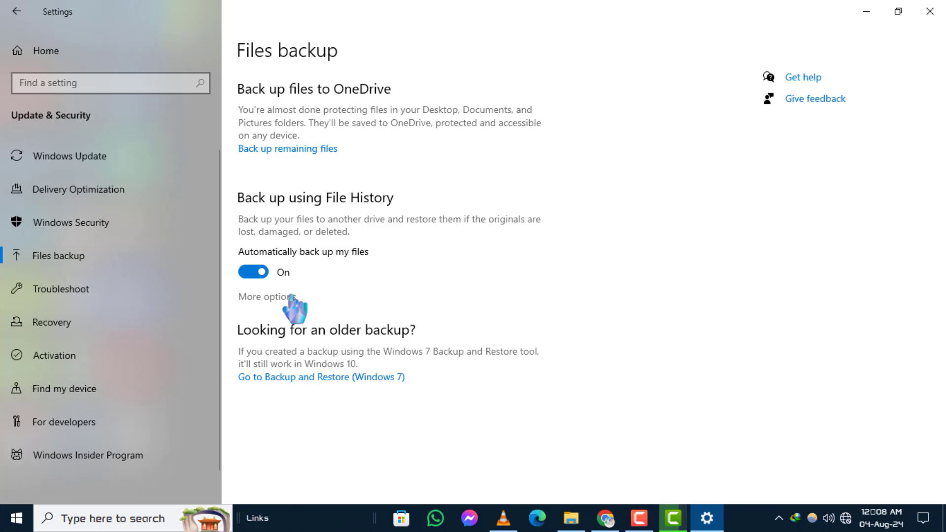
{"action": "mouse_move", "coordinate": [267, 323]}
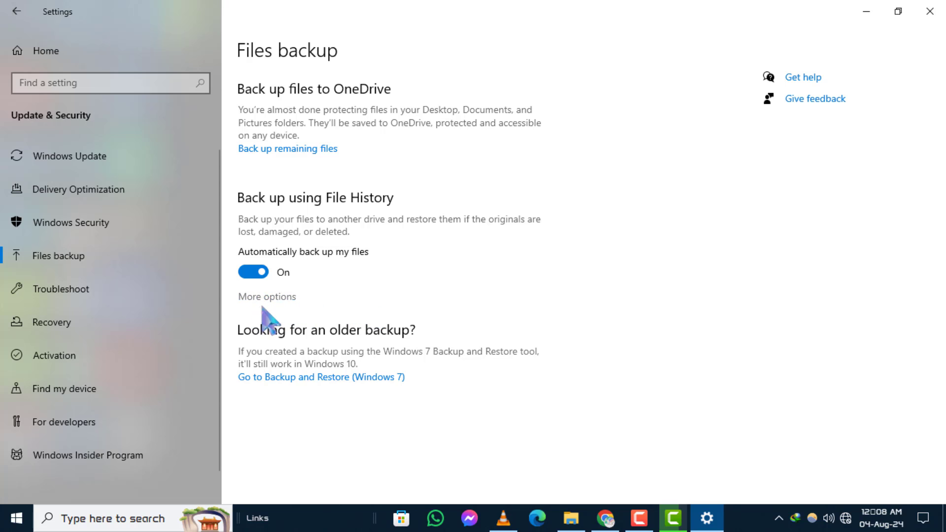
{"action": "mouse_move", "coordinate": [273, 313]}
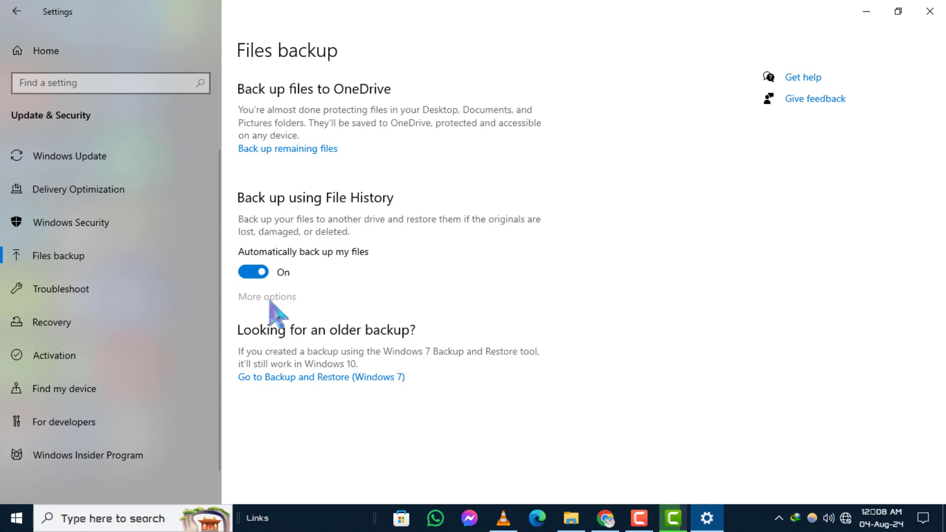
- In Backup options, add Local Disk (C:) to 'Back up these folders'
{"action": "left_click", "coordinate": [266, 297]}
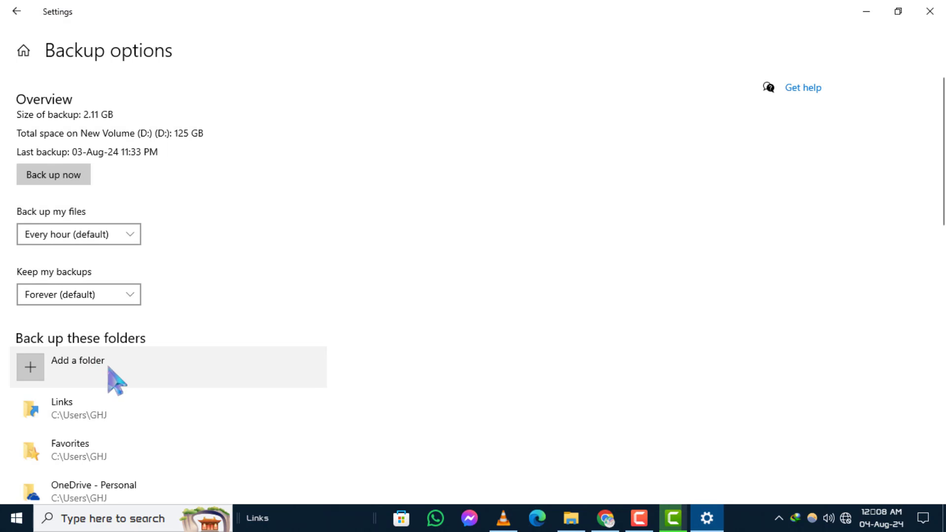
{"action": "scroll", "scroll_direction": "down", "scroll_amount": 3}
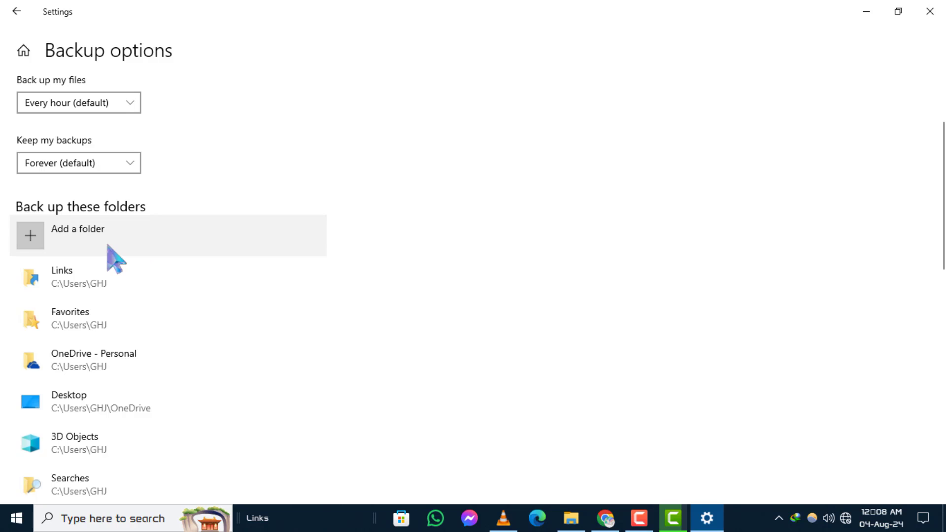
{"action": "left_click", "coordinate": [81, 245]}
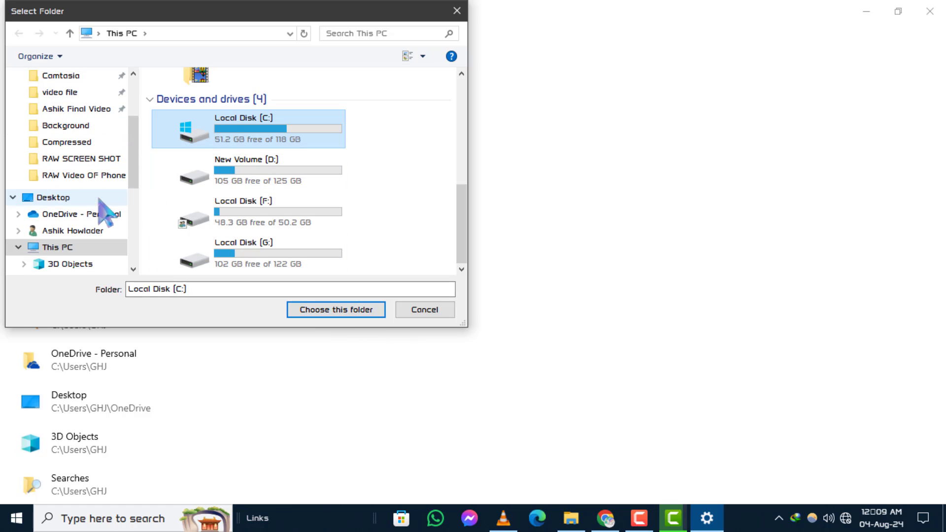
{"action": "left_click", "coordinate": [335, 310]}
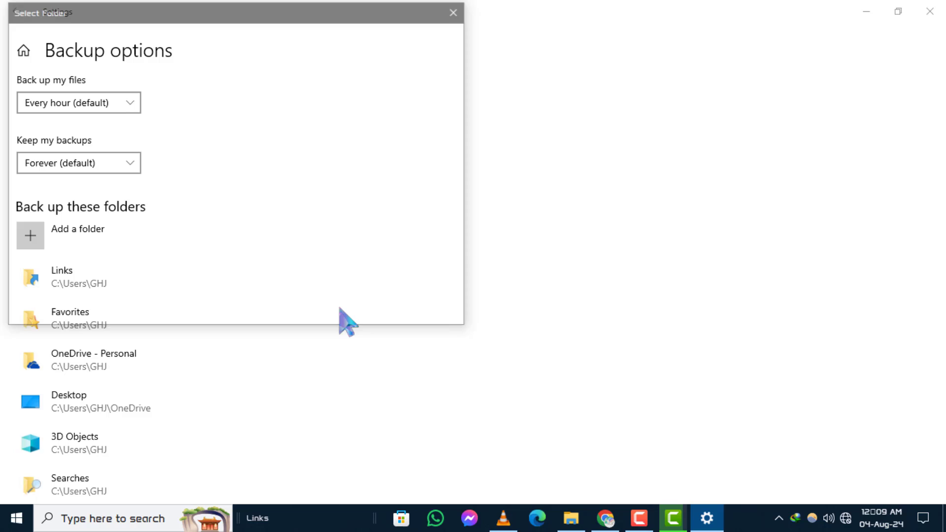
{"action": "left_click", "coordinate": [452, 12]}
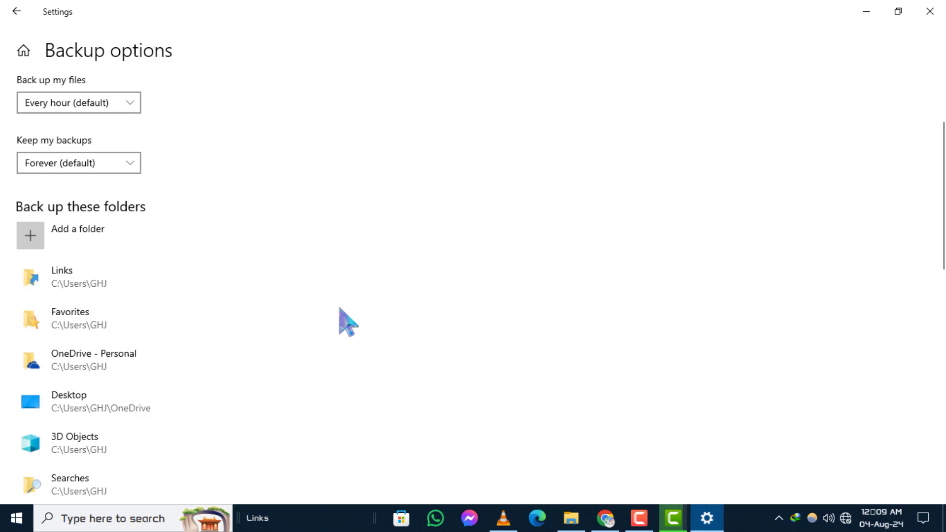
{"action": "mouse_move", "coordinate": [251, 308]}
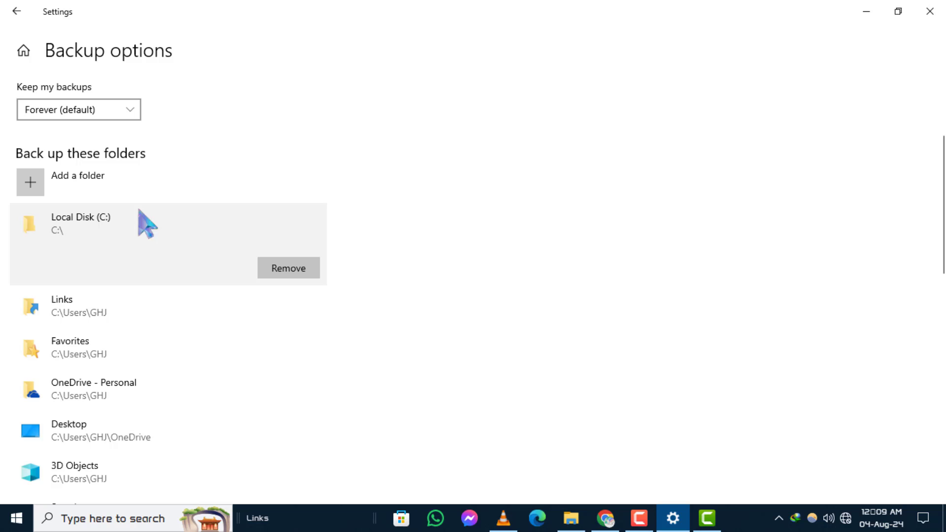
{"action": "mouse_move", "coordinate": [157, 268]}
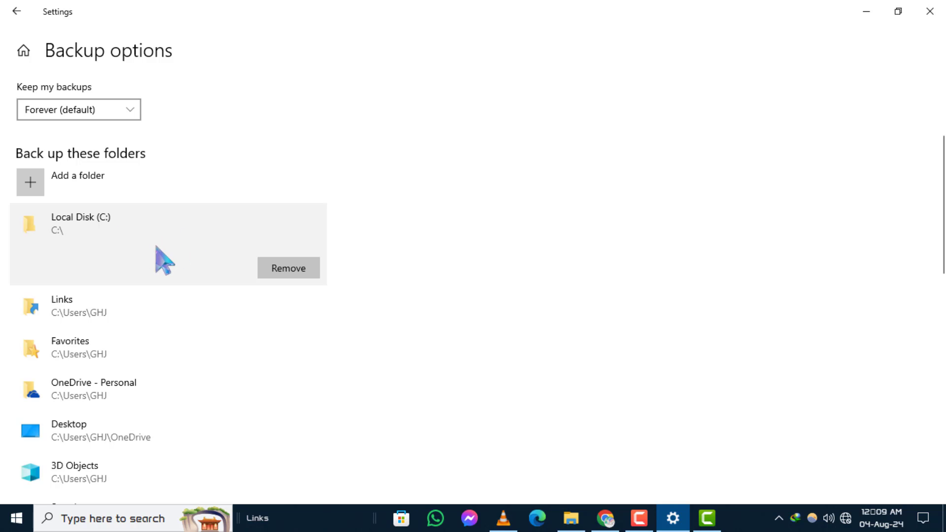